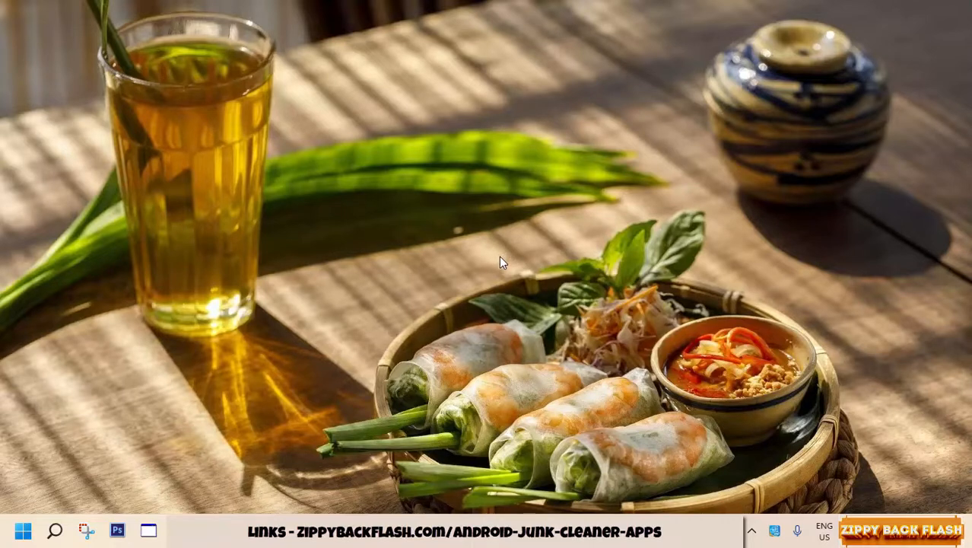
{"action": "mouse_move", "coordinate": [511, 280]}
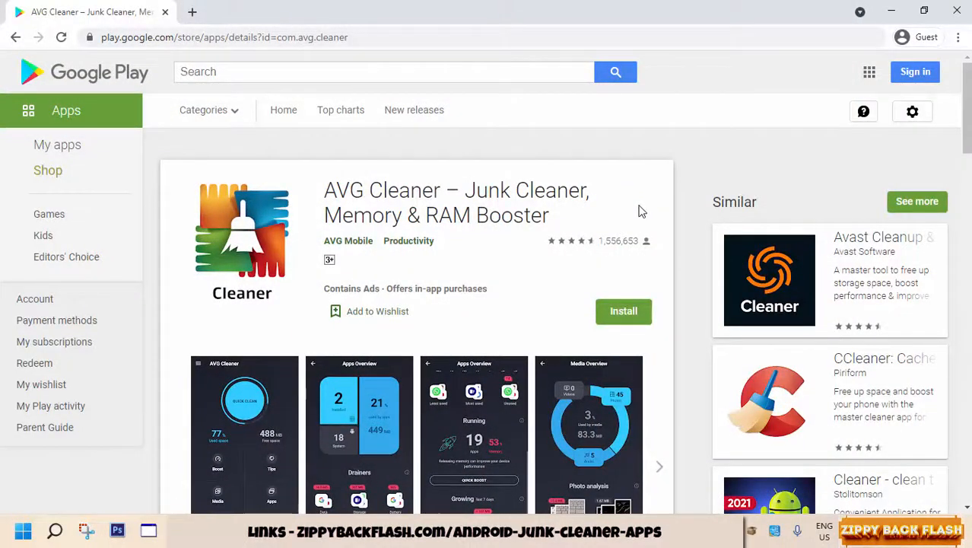
Step: Read through AVG Cleaner's feature description and advance its screenshot carousel
{"action": "scroll", "scroll_direction": "down", "scroll_amount": 3}
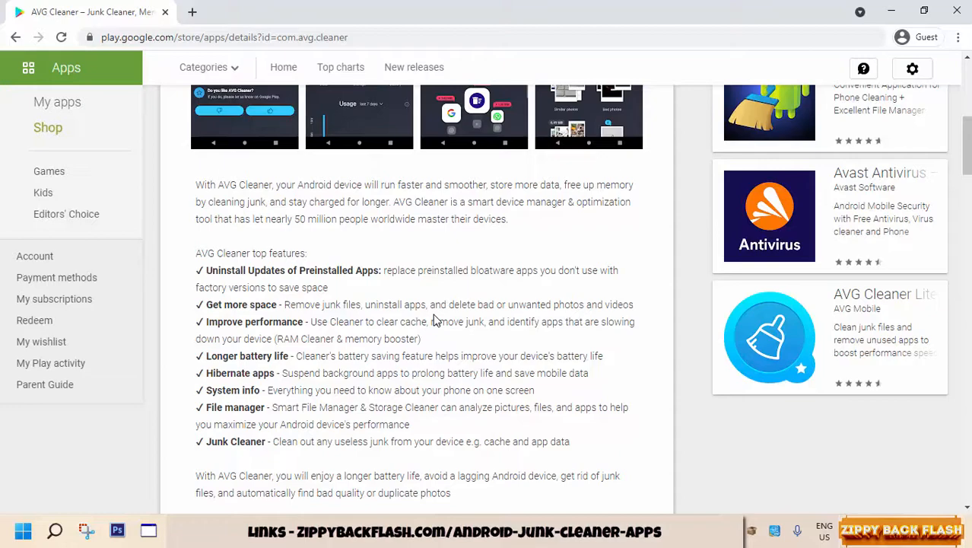
{"action": "scroll", "scroll_direction": "down", "scroll_amount": 3}
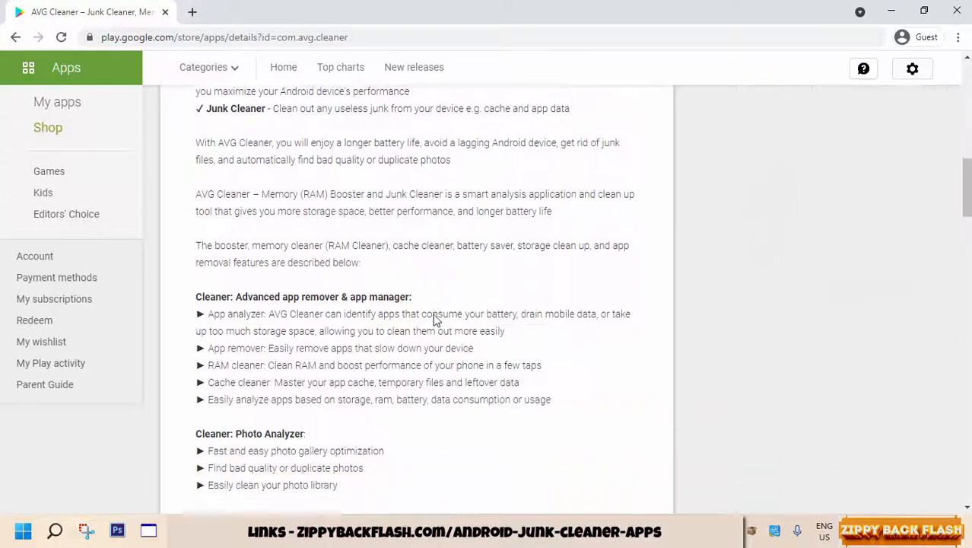
{"action": "scroll", "scroll_direction": "down", "scroll_amount": 3}
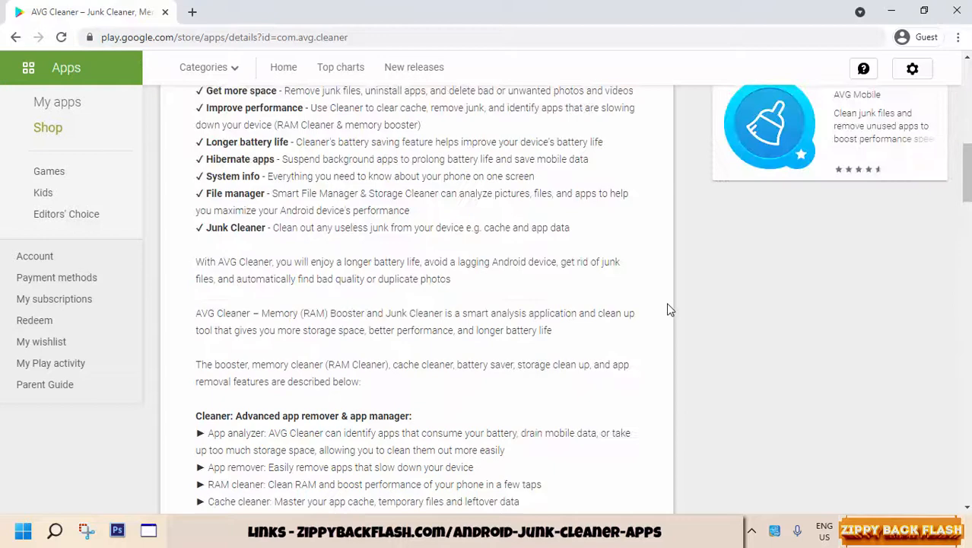
{"action": "scroll", "scroll_direction": "up", "scroll_amount": 3}
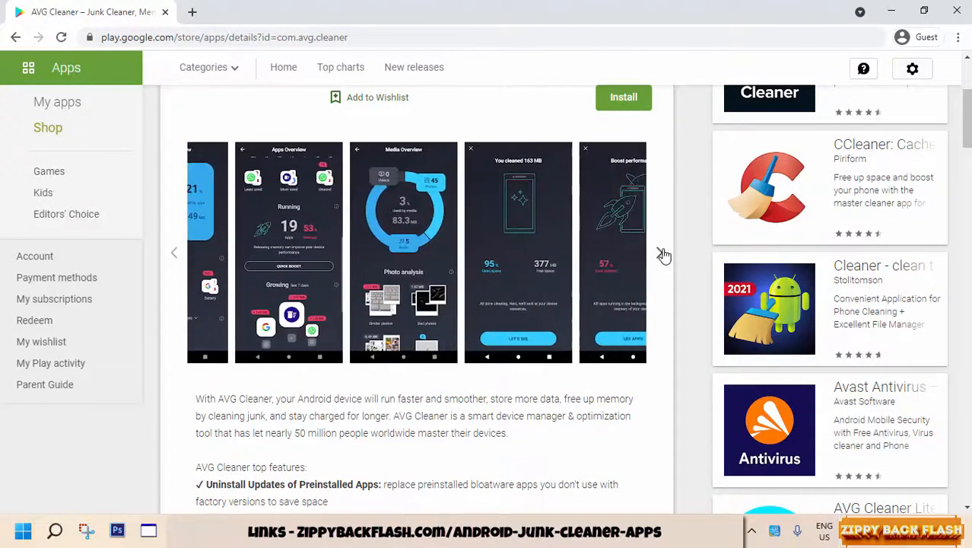
{"action": "left_click", "coordinate": [660, 252]}
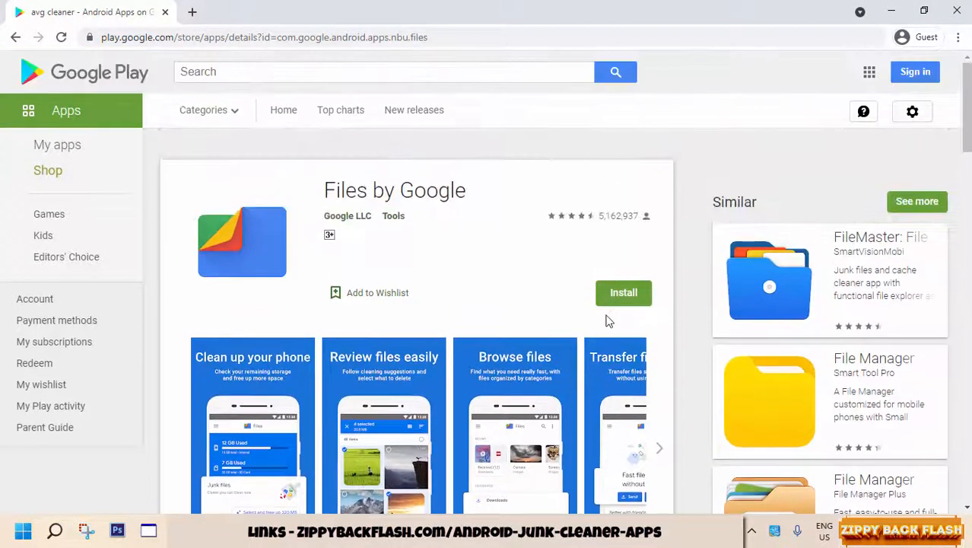
Step: Browse the Files by Google screenshots forward and back to the first ones
{"action": "scroll", "scroll_direction": "down", "scroll_amount": 3}
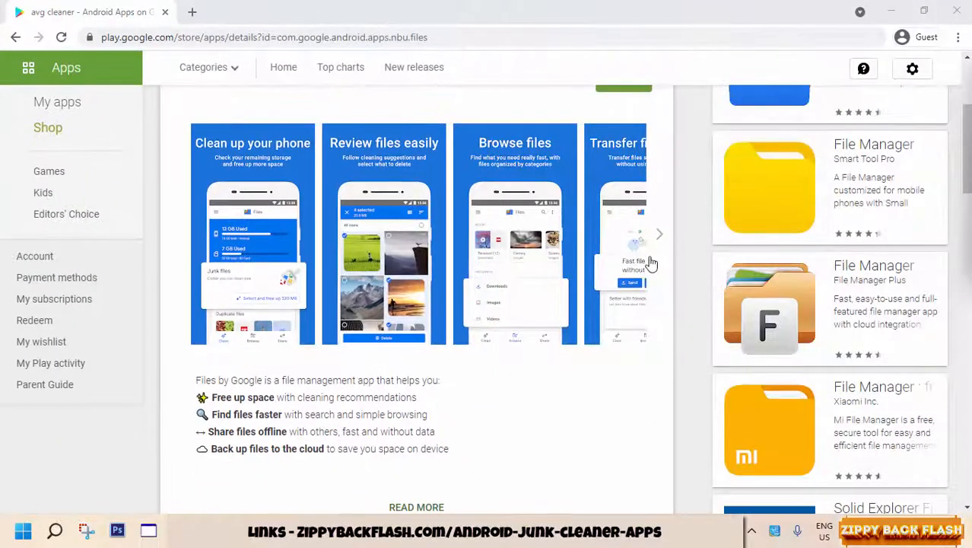
{"action": "left_click", "coordinate": [658, 235]}
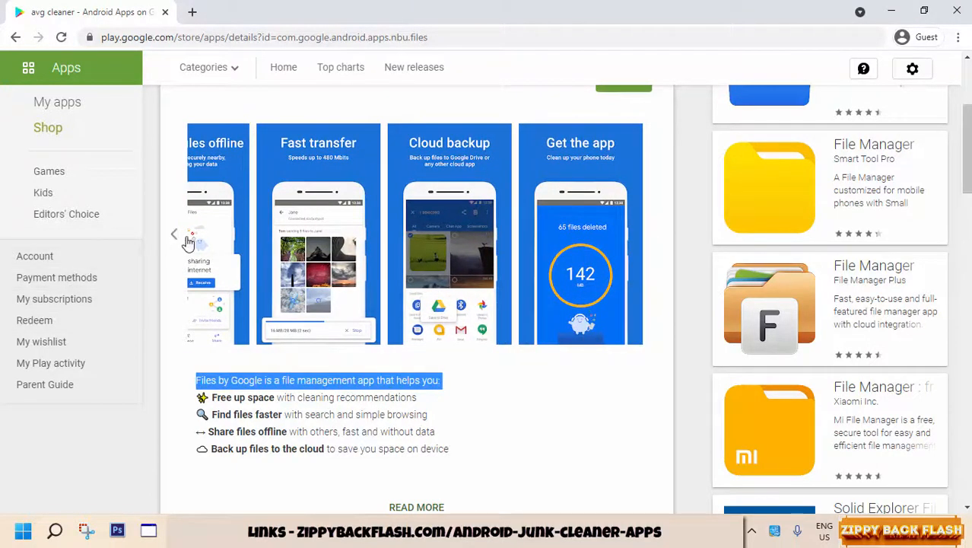
{"action": "left_click", "coordinate": [173, 235]}
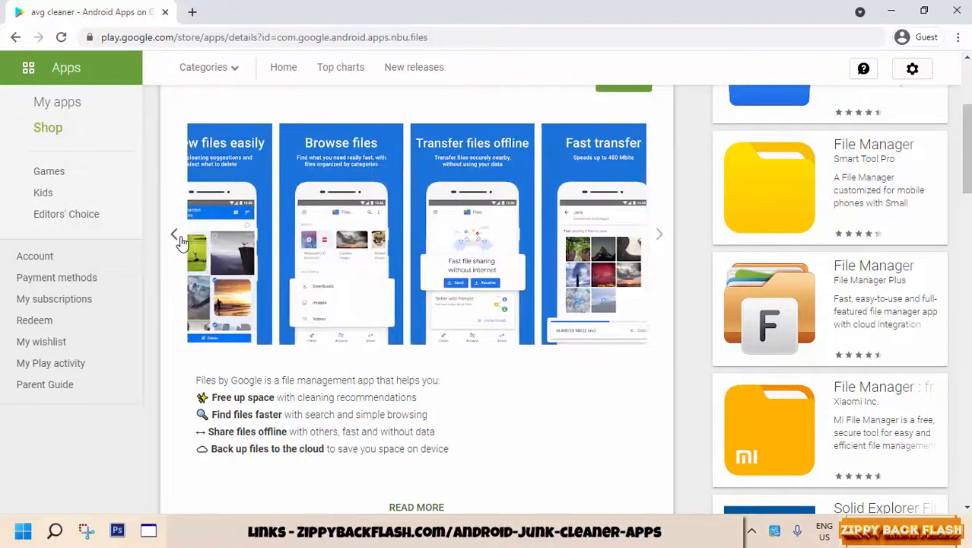
{"action": "left_click", "coordinate": [175, 234]}
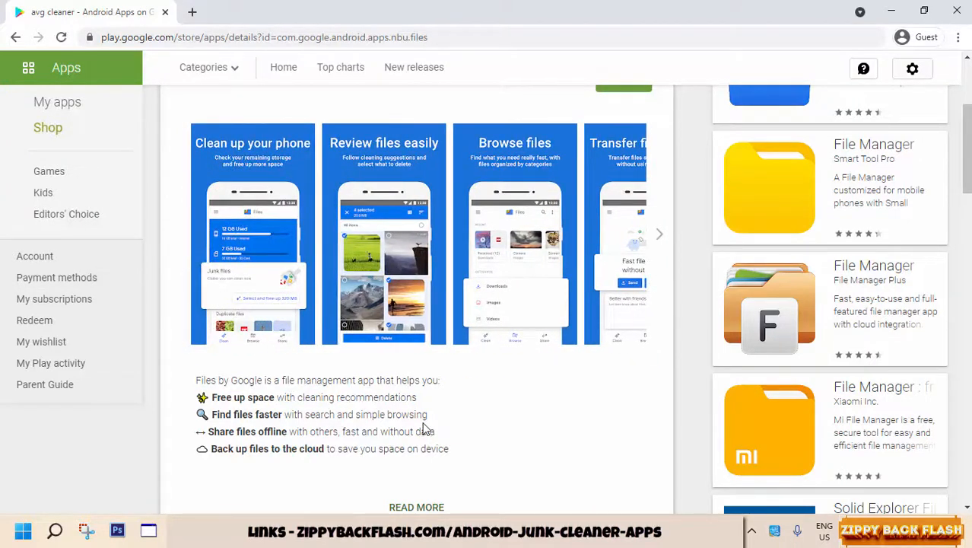
Step: Read down through the full Files by Google feature description
{"action": "scroll", "scroll_direction": "down", "scroll_amount": 3}
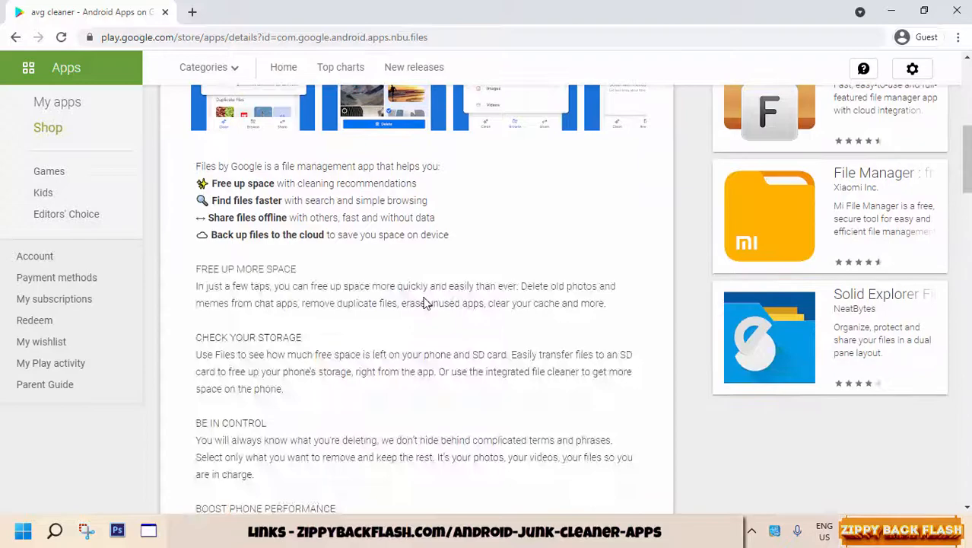
{"action": "scroll", "scroll_direction": "down", "scroll_amount": 3}
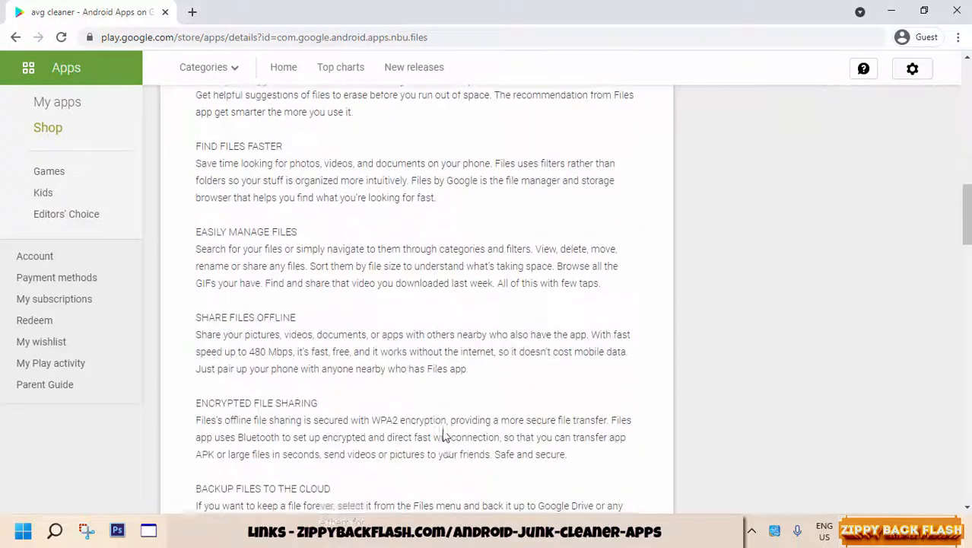
{"action": "scroll", "scroll_direction": "down", "scroll_amount": 3}
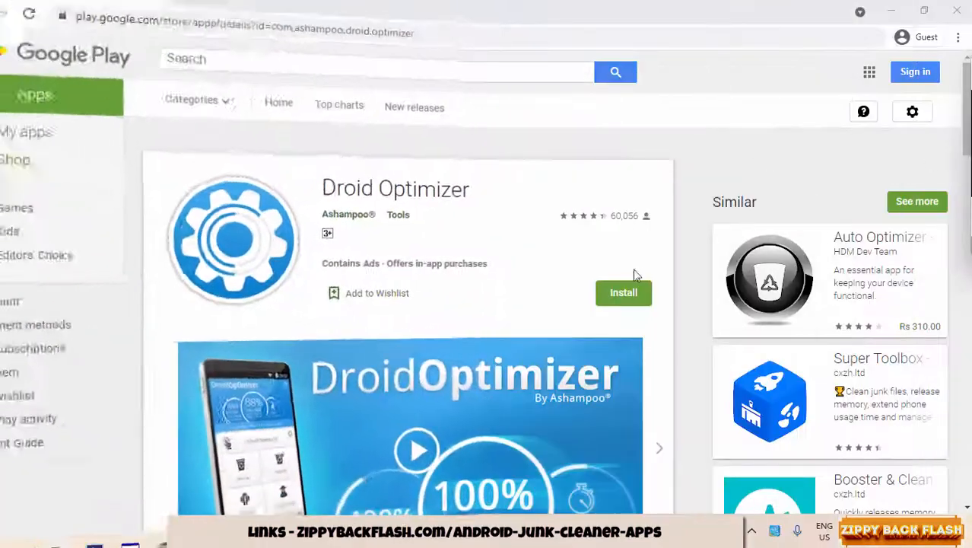
Step: Expand Droid Optimizer's full description with READ MORE
{"action": "scroll", "scroll_direction": "down", "scroll_amount": 3}
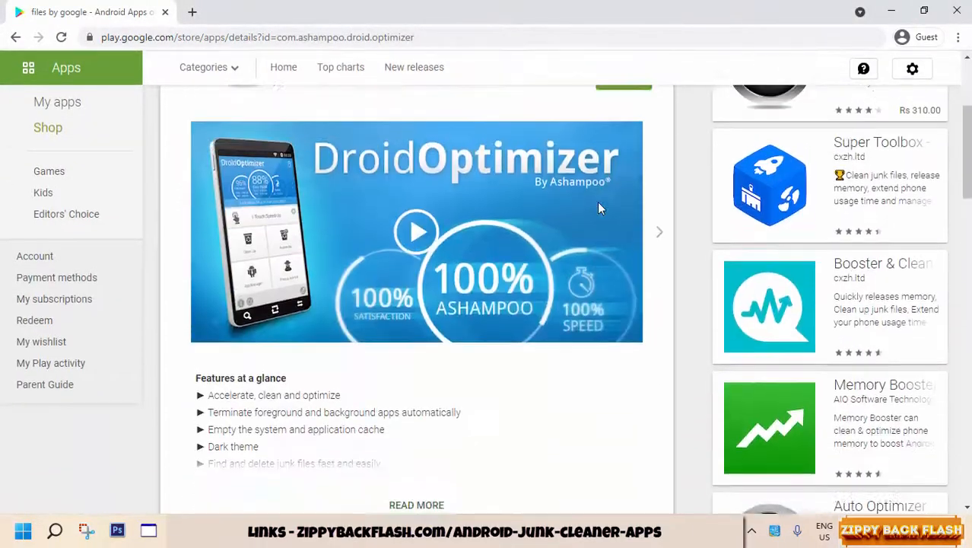
{"action": "scroll", "scroll_direction": "down", "scroll_amount": 3}
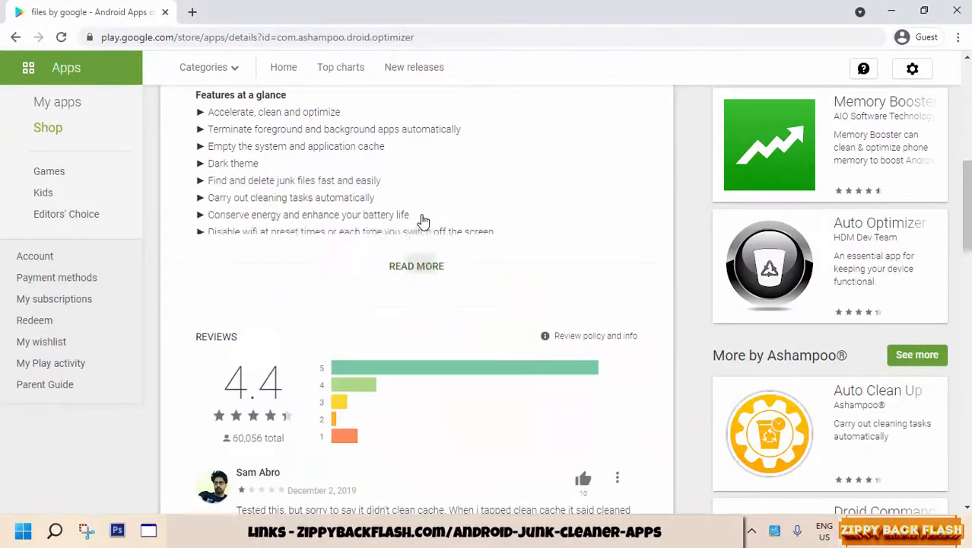
{"action": "left_click", "coordinate": [416, 264]}
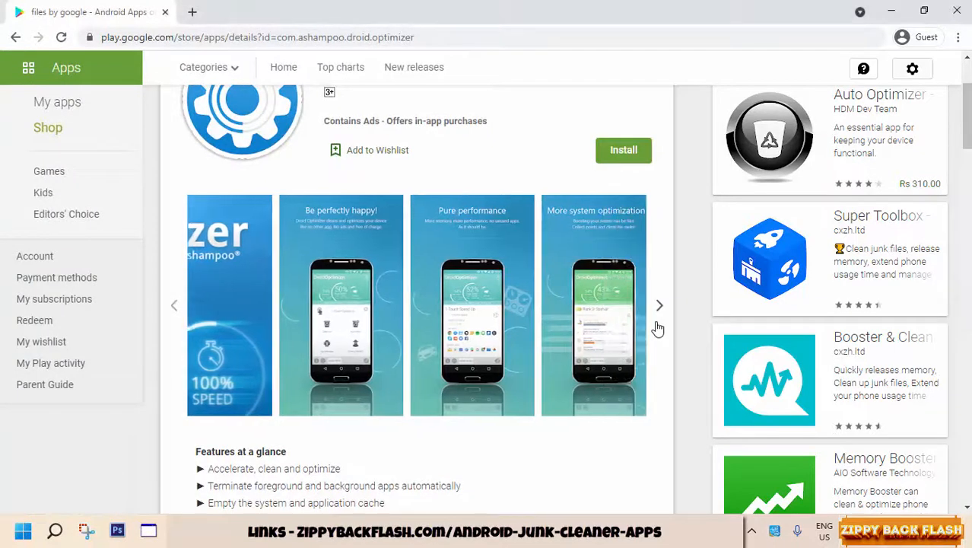
Step: Step through the Droid Optimizer screenshots to the last ones
{"action": "left_click", "coordinate": [659, 305]}
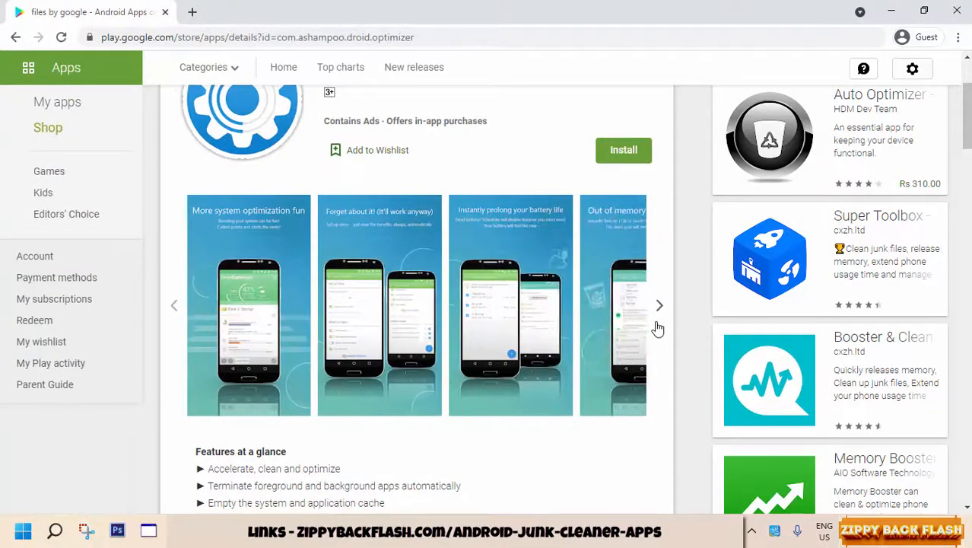
{"action": "left_click", "coordinate": [659, 304]}
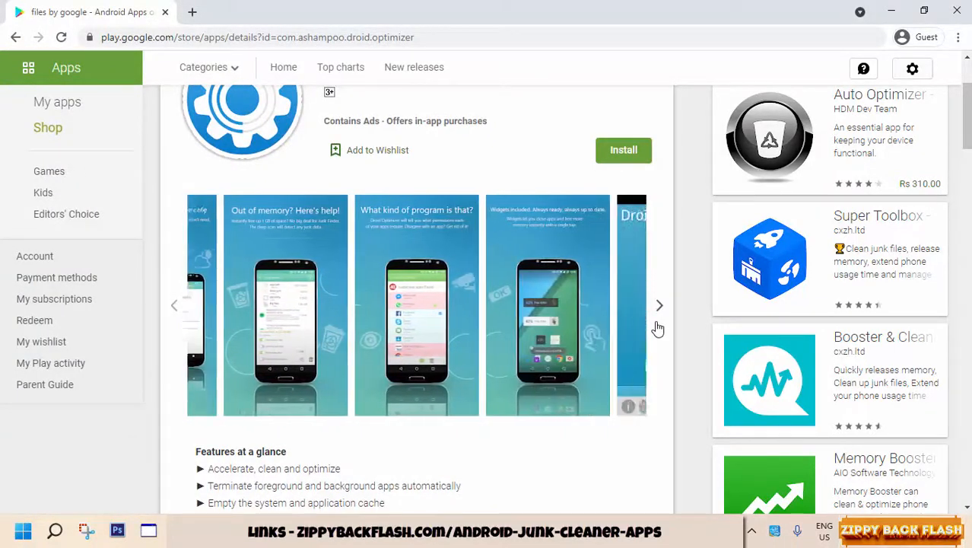
{"action": "left_click", "coordinate": [658, 304]}
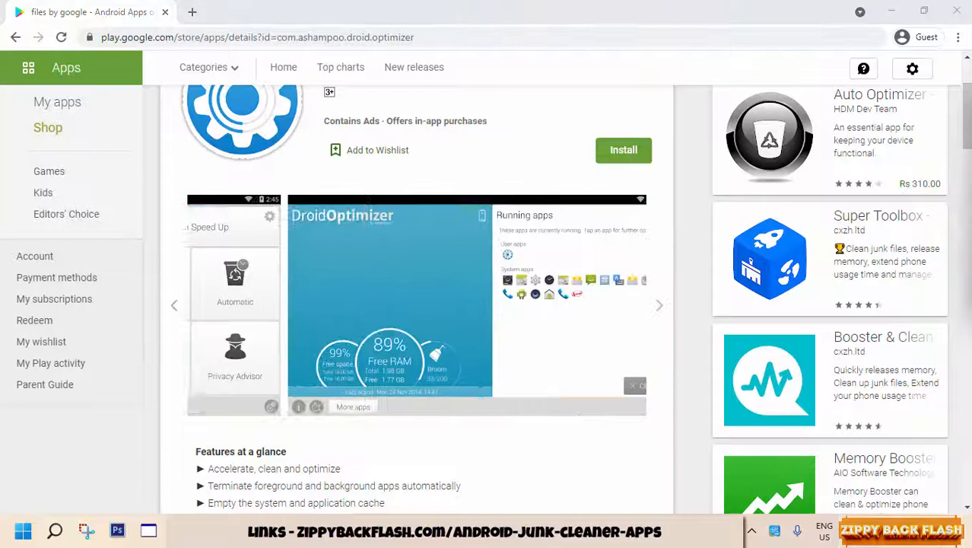
Step: Read down the rest of the Droid Optimizer description to the user reviews
{"action": "scroll", "scroll_direction": "down", "scroll_amount": 3}
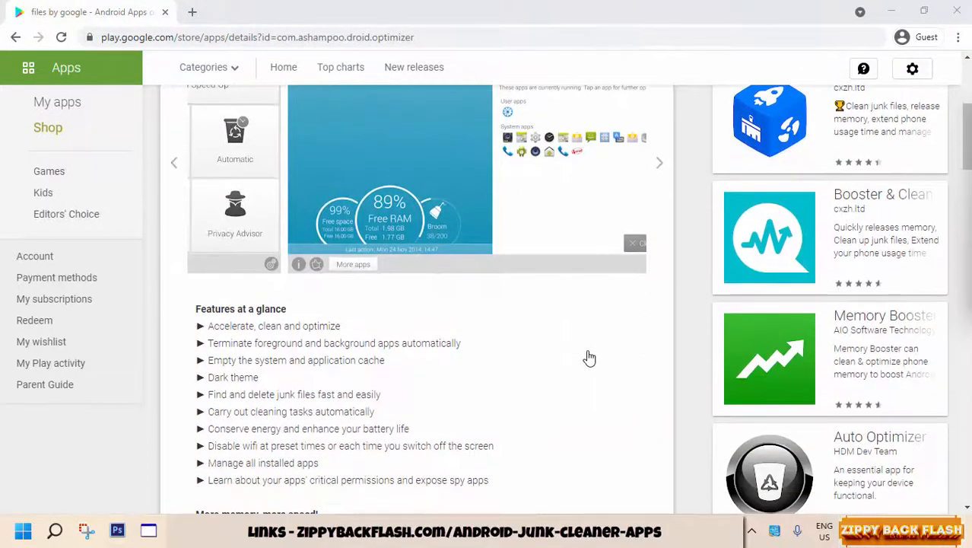
{"action": "scroll", "scroll_direction": "down", "scroll_amount": 3}
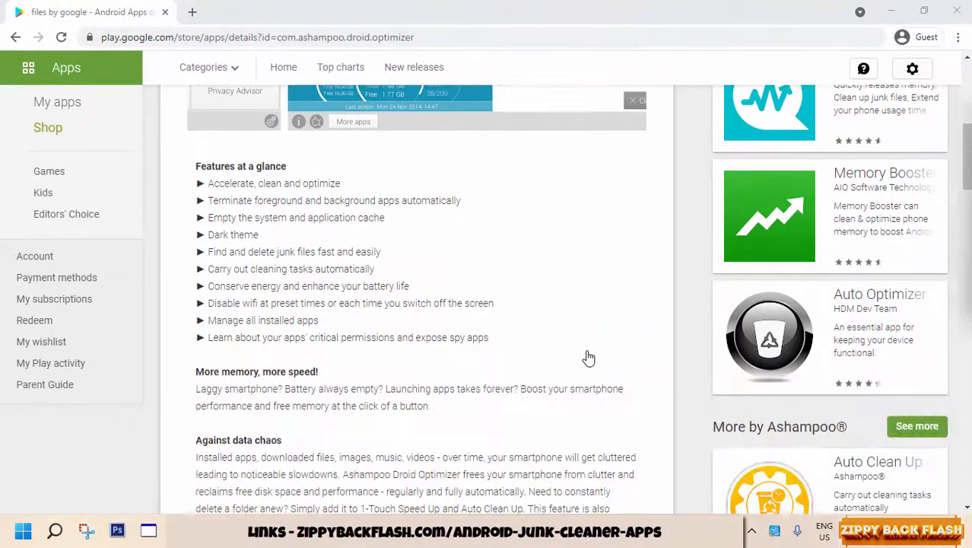
{"action": "scroll", "scroll_direction": "down", "scroll_amount": 3}
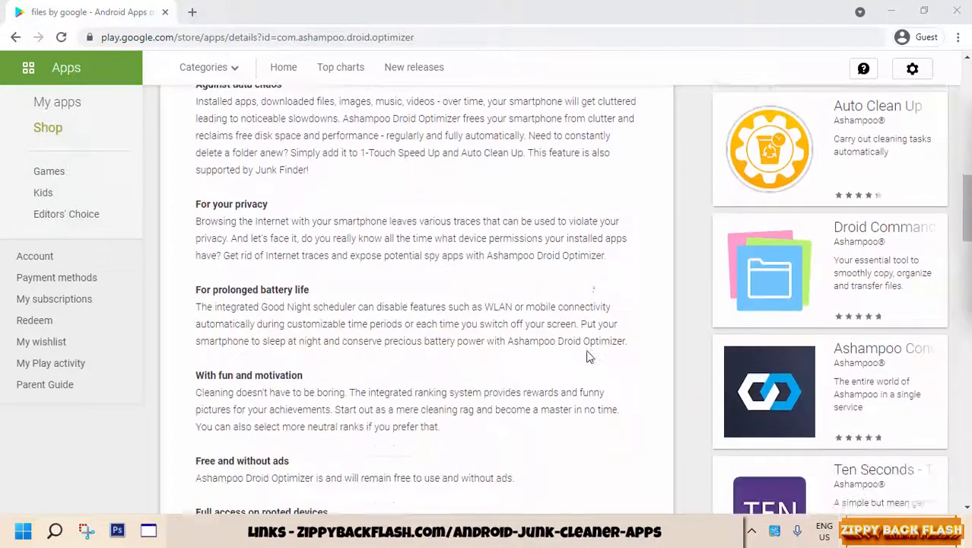
{"action": "scroll", "scroll_direction": "down", "scroll_amount": 3}
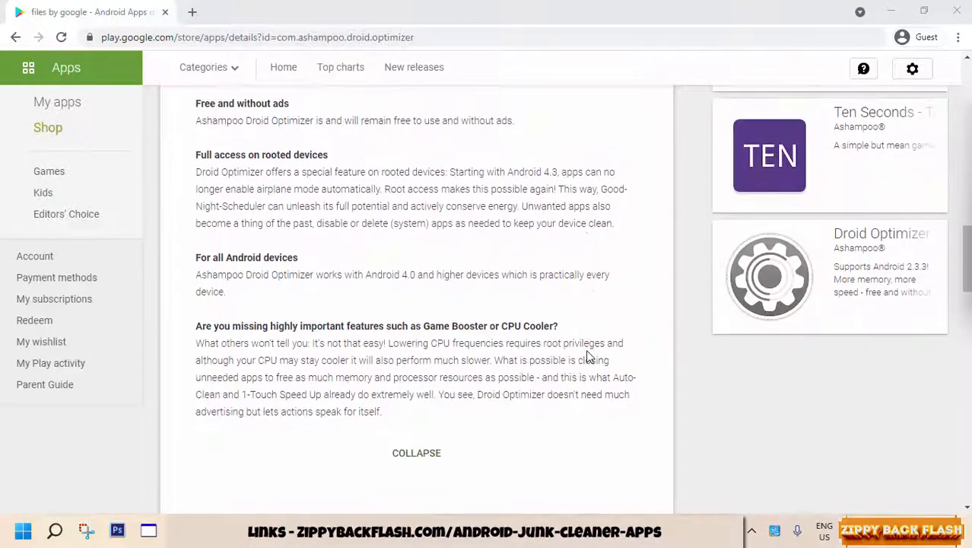
{"action": "scroll", "scroll_direction": "down", "scroll_amount": 3}
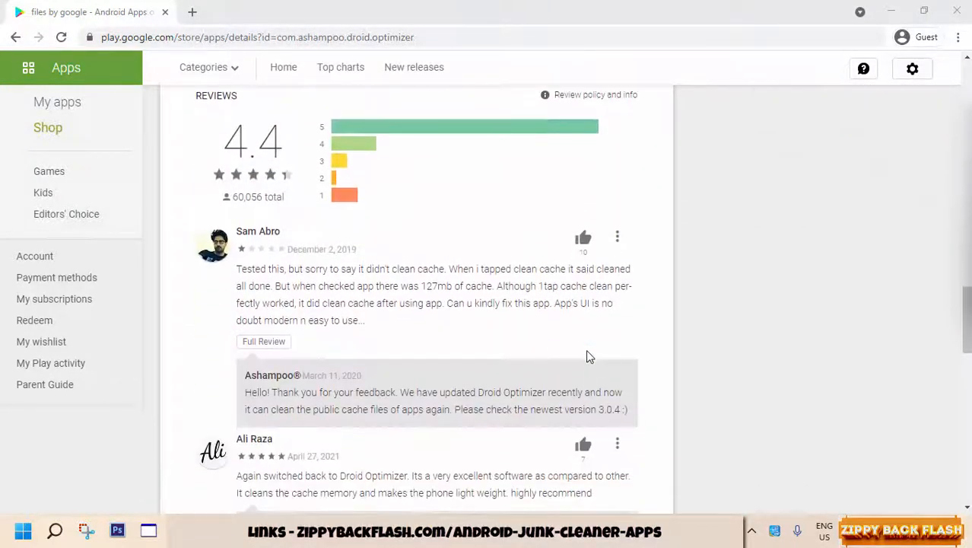
{"action": "scroll", "scroll_direction": "down", "scroll_amount": 3}
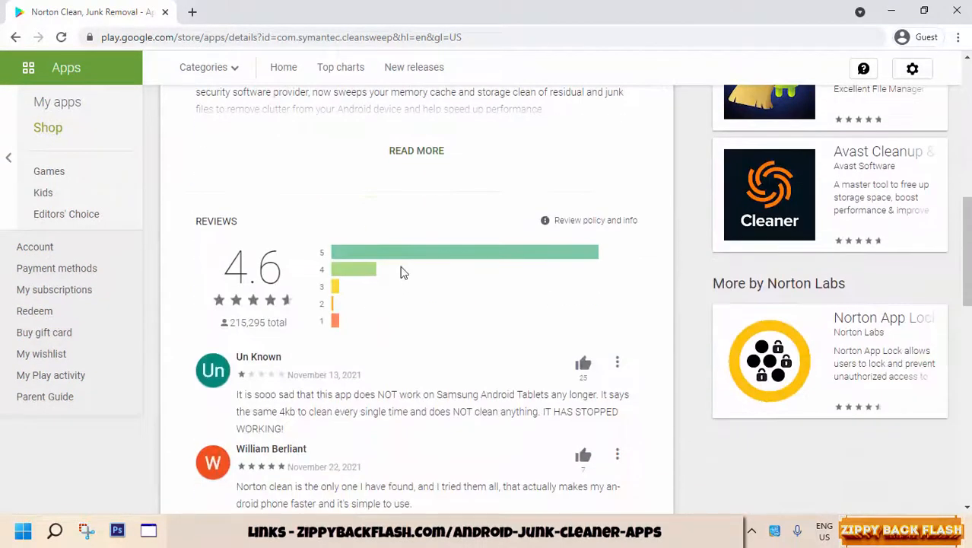
Step: Expand Norton Clean's full description and advance its screenshots
{"action": "left_click", "coordinate": [417, 151]}
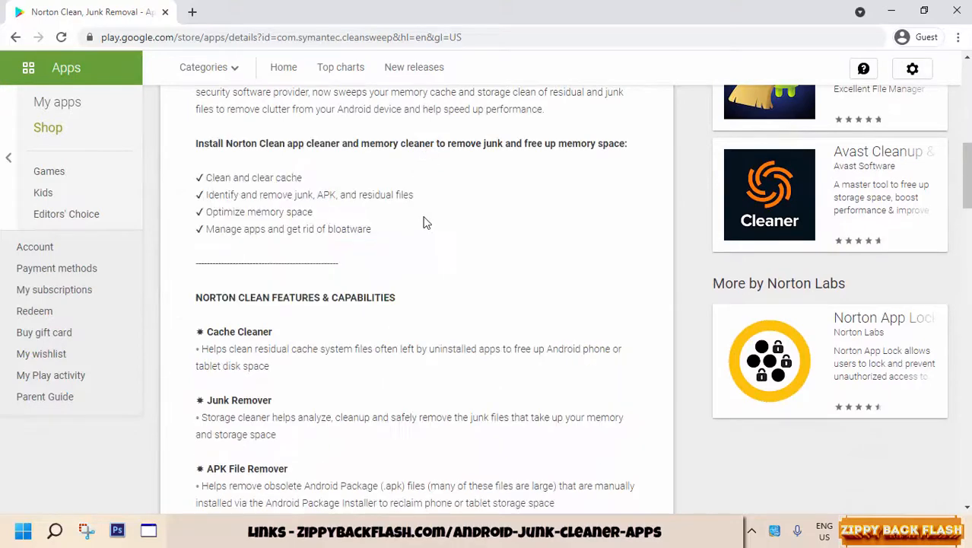
{"action": "scroll", "scroll_direction": "down", "scroll_amount": 3}
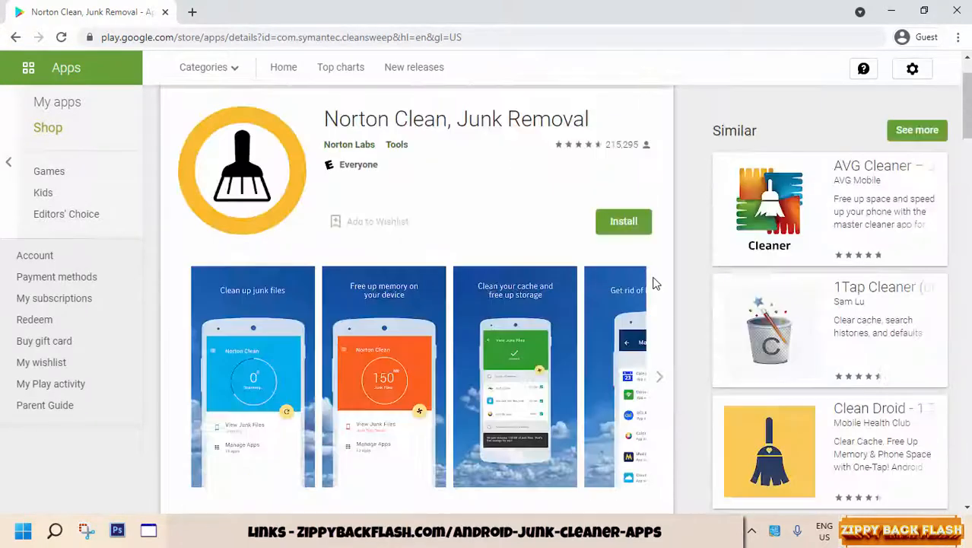
{"action": "left_click", "coordinate": [660, 376]}
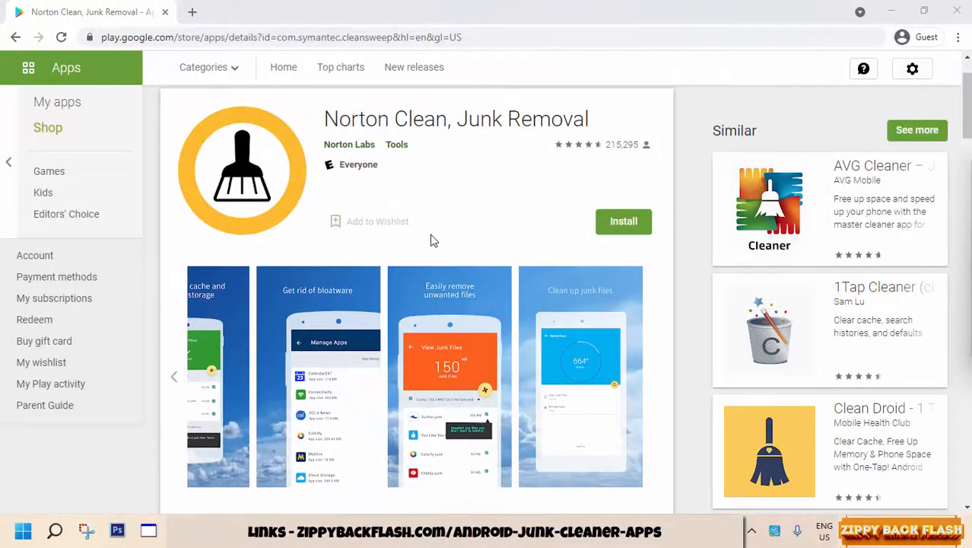
Step: Read down Norton Clean's features and capabilities section
{"action": "scroll", "scroll_direction": "down", "scroll_amount": 3}
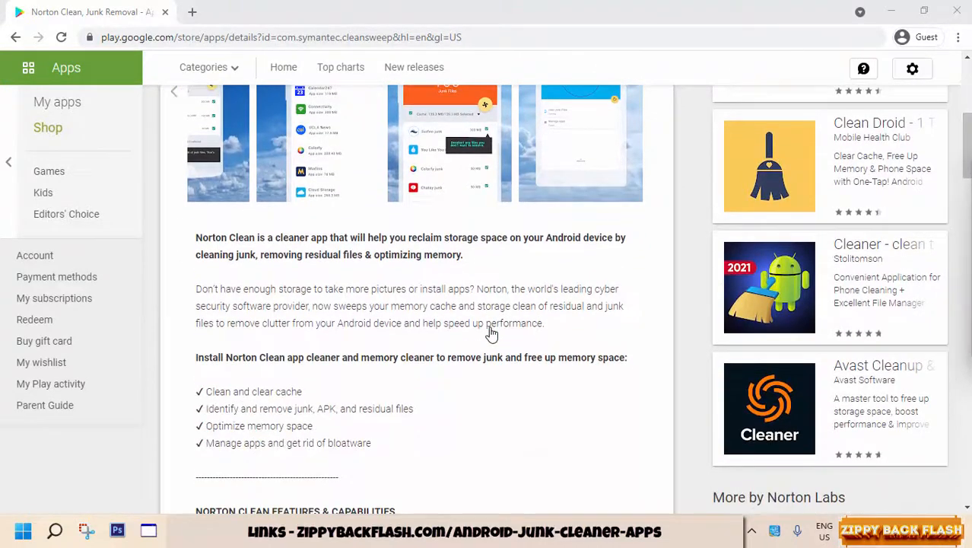
{"action": "scroll", "scroll_direction": "down", "scroll_amount": 3}
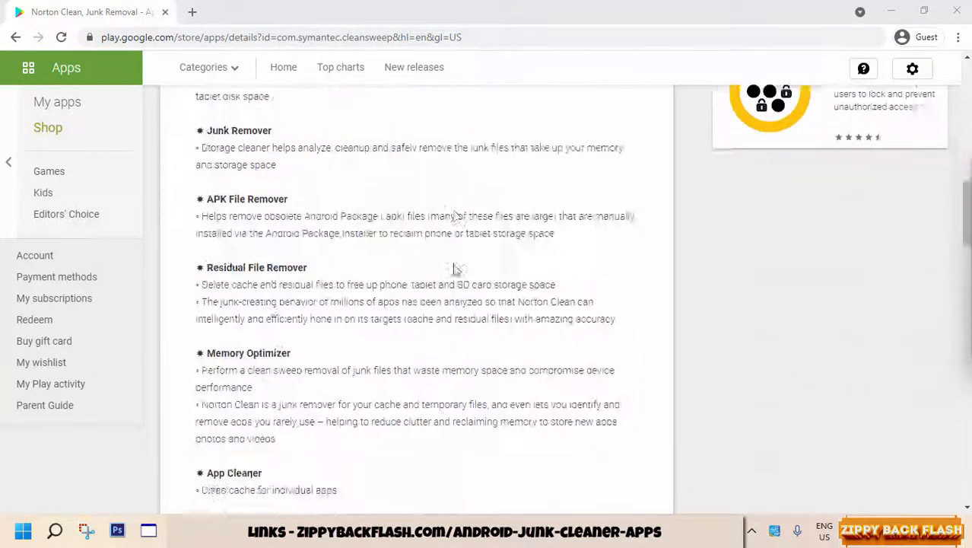
{"action": "scroll", "scroll_direction": "down", "scroll_amount": 3}
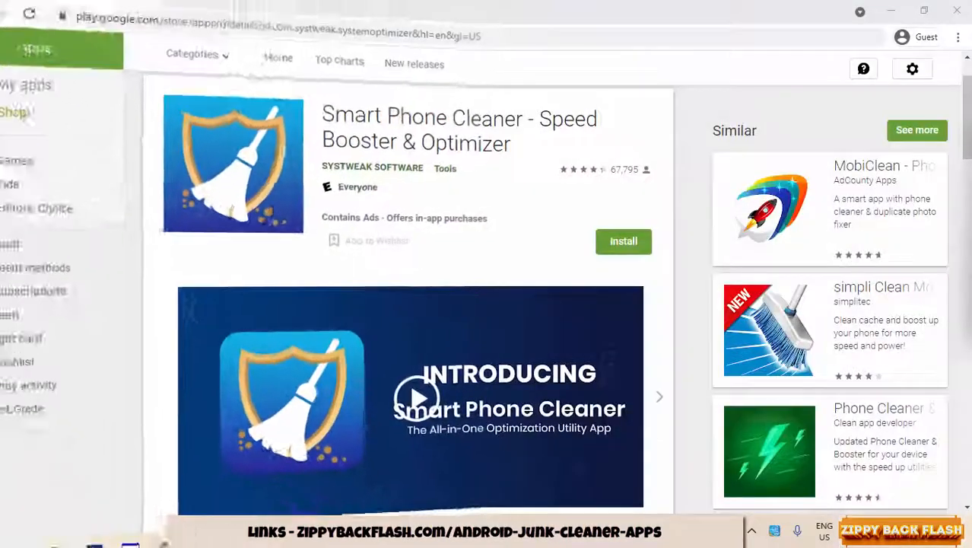
Step: Show the Smart Phone Cleaner listing and step through all its screenshots
{"action": "scroll", "scroll_direction": "down", "scroll_amount": 3}
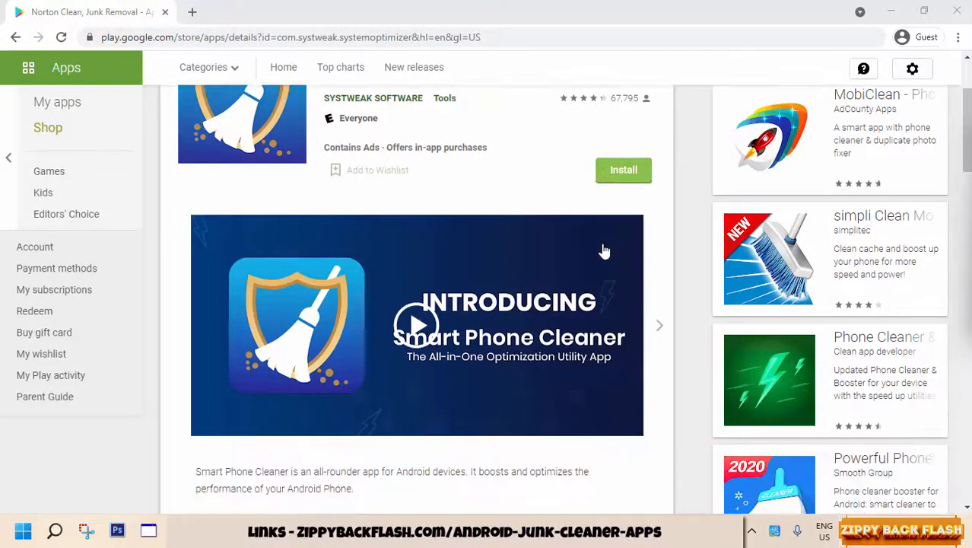
{"action": "left_click", "coordinate": [417, 325]}
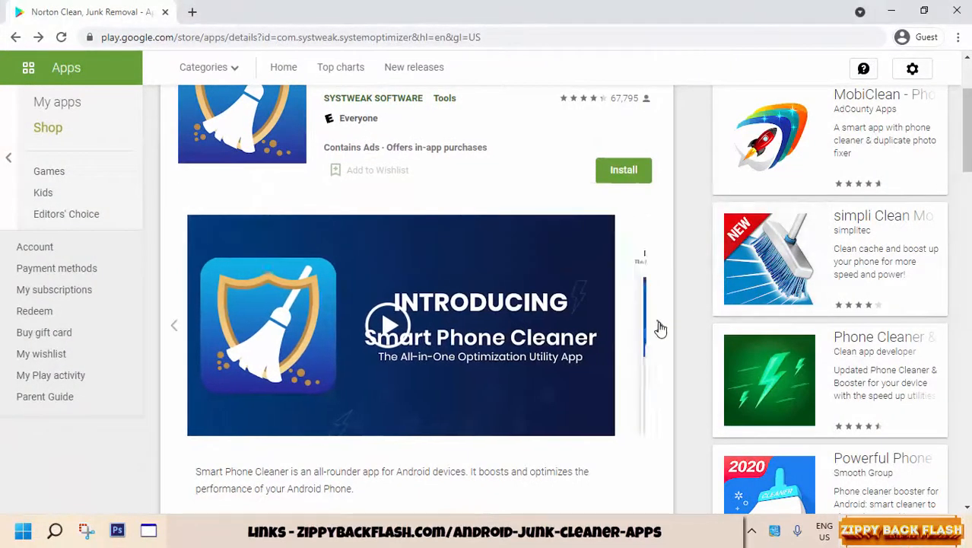
{"action": "left_click", "coordinate": [663, 326]}
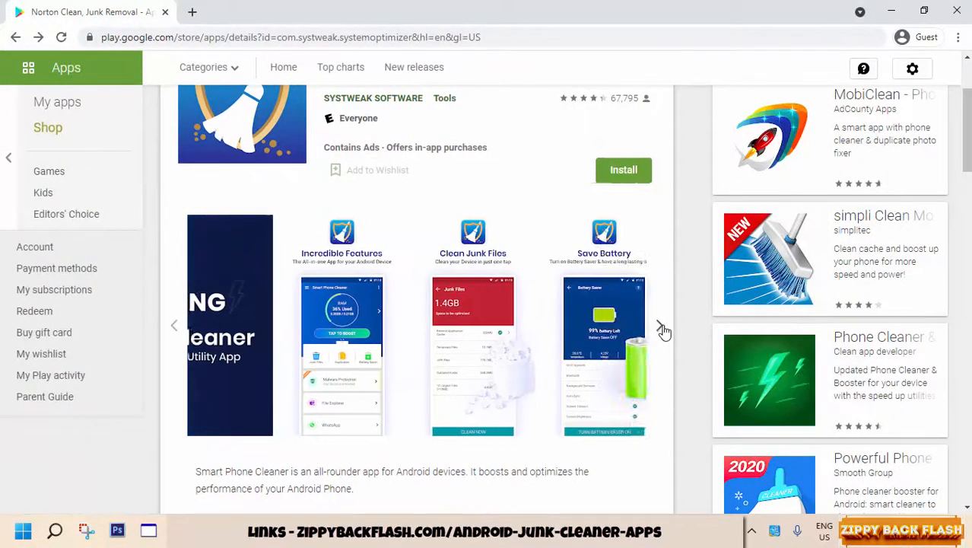
{"action": "left_click", "coordinate": [660, 325]}
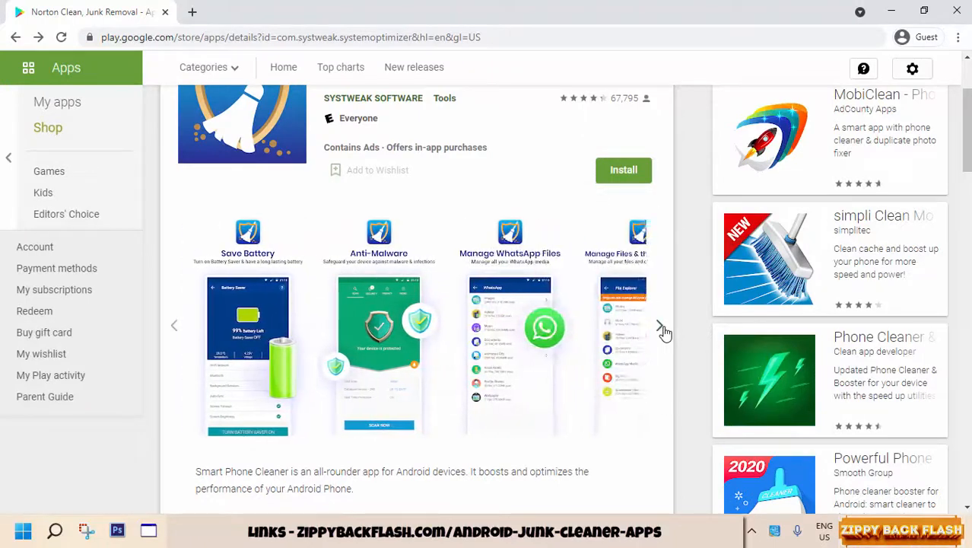
{"action": "left_click", "coordinate": [660, 326]}
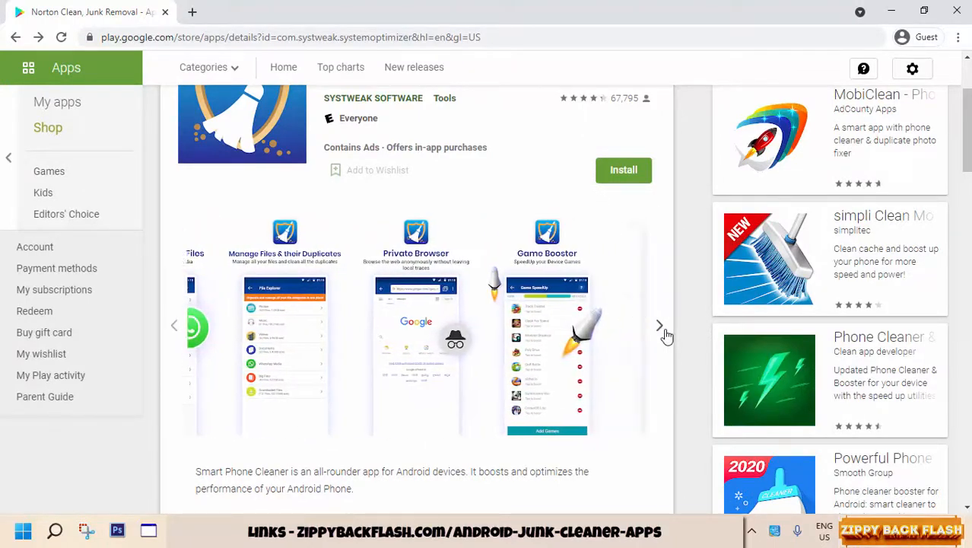
{"action": "left_click", "coordinate": [660, 325]}
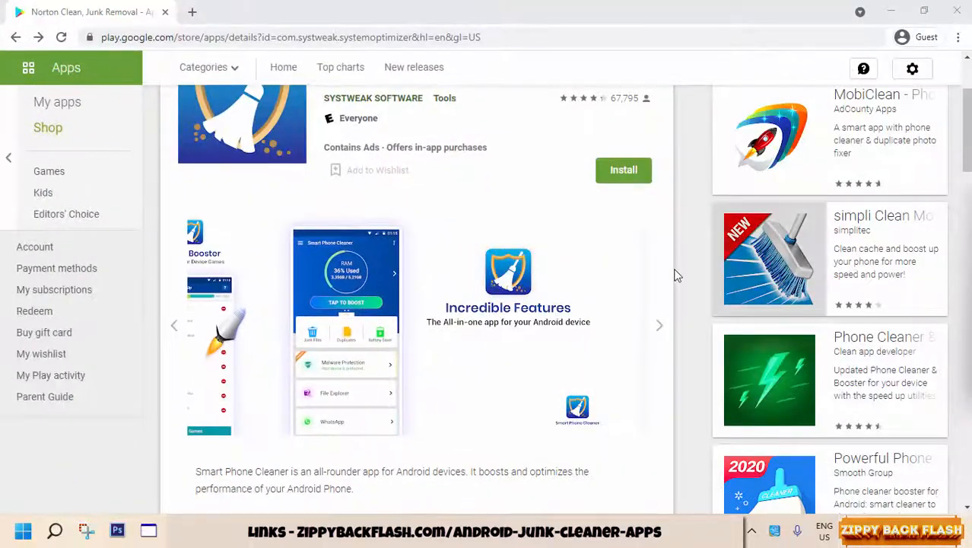
Step: Expand Smart Phone Cleaner's full description with READ MORE and read it
{"action": "scroll", "scroll_direction": "down", "scroll_amount": 3}
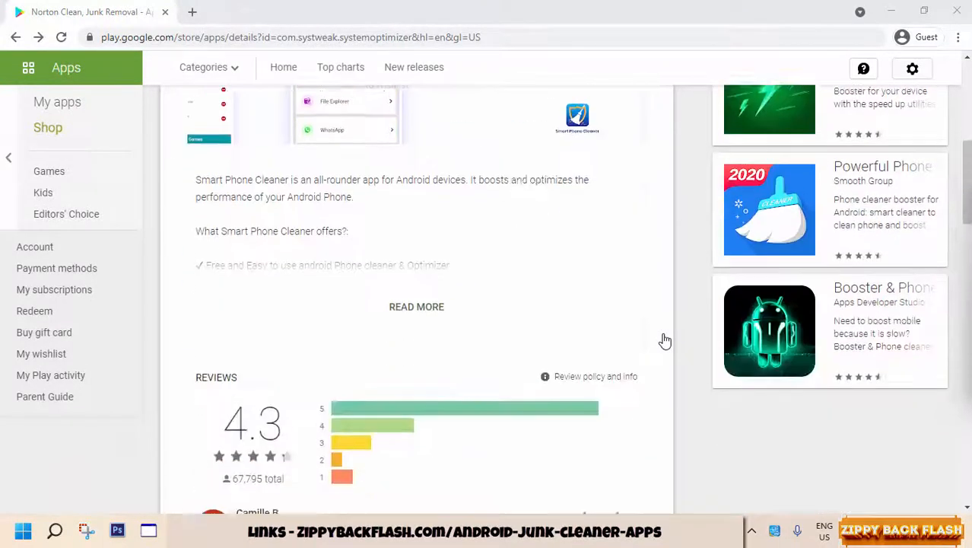
{"action": "scroll", "scroll_direction": "down", "scroll_amount": 3}
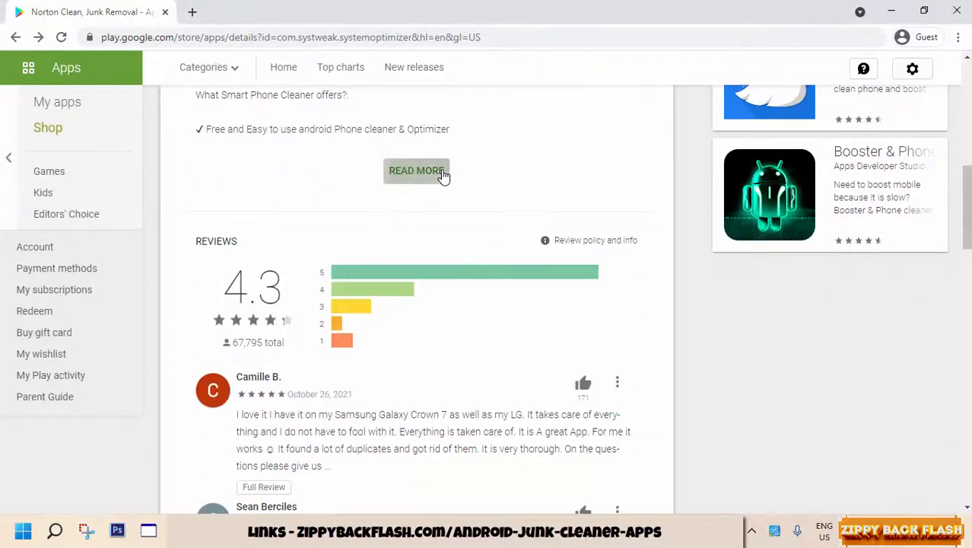
{"action": "left_click", "coordinate": [417, 171]}
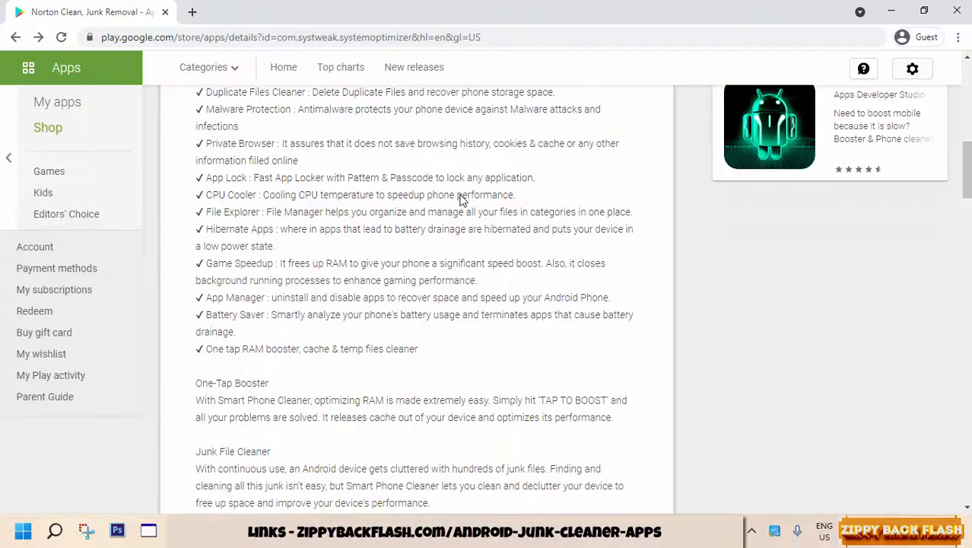
{"action": "scroll", "scroll_direction": "down", "scroll_amount": 3}
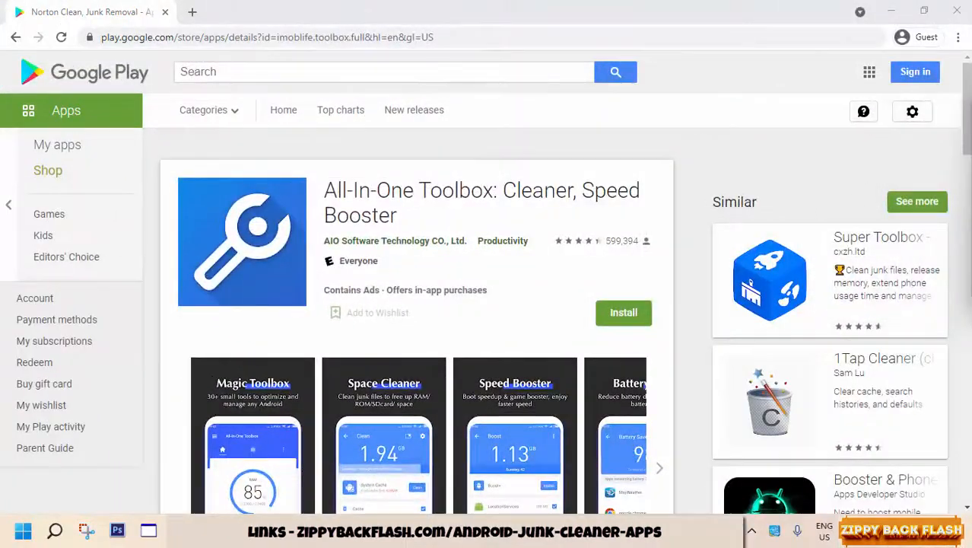
{"action": "mouse_move", "coordinate": [925, 286]}
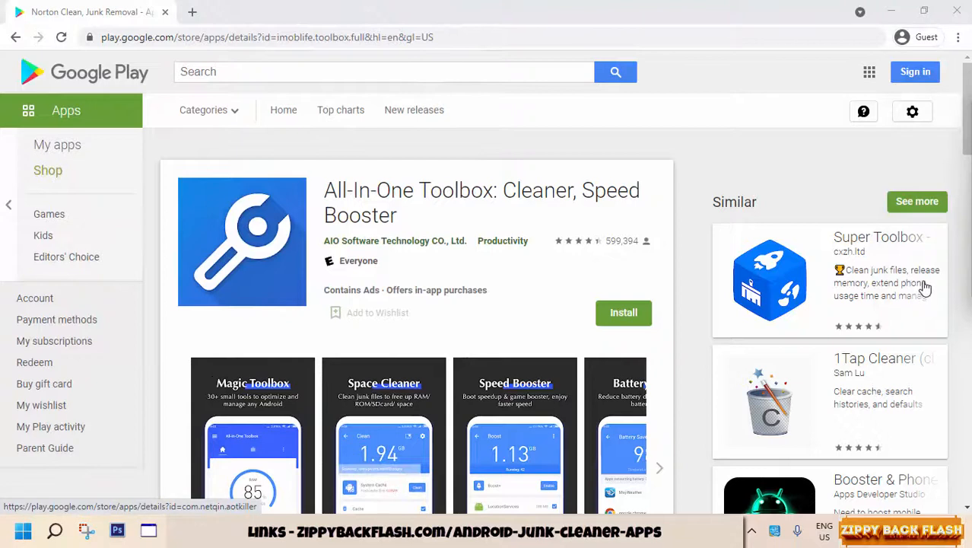
{"action": "mouse_move", "coordinate": [953, 190]}
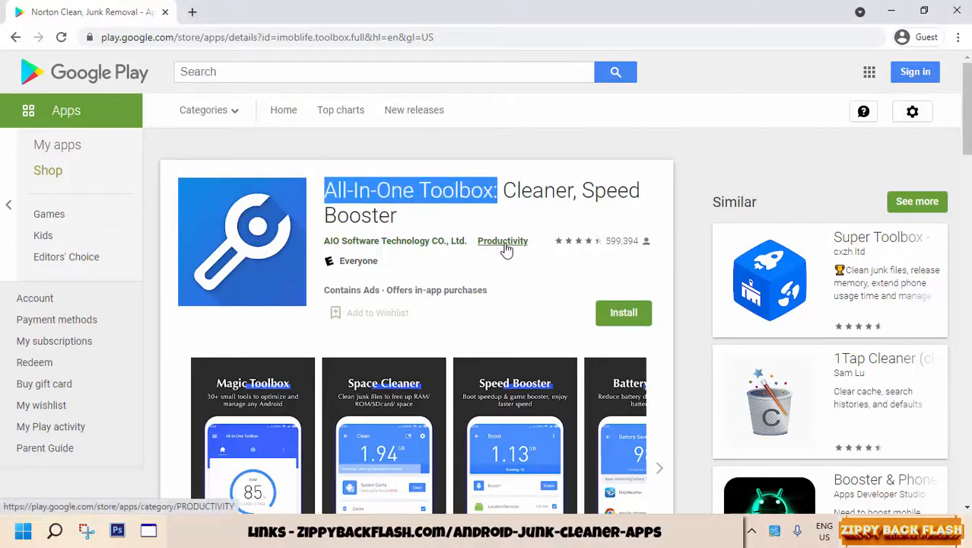
Step: Read All-In-One Toolbox's description, reviews and Additional Information, then advance its screenshots
{"action": "scroll", "scroll_direction": "down", "scroll_amount": 3}
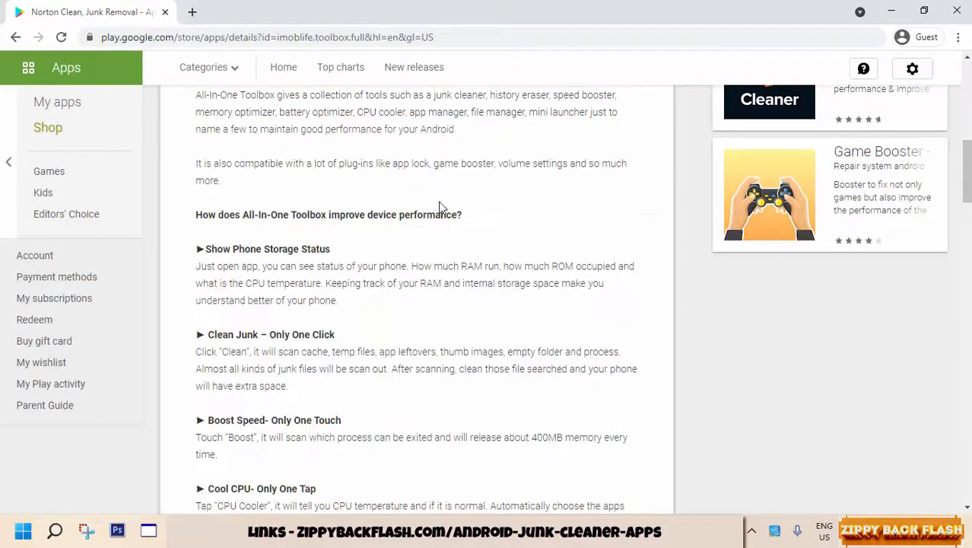
{"action": "scroll", "scroll_direction": "down", "scroll_amount": 3}
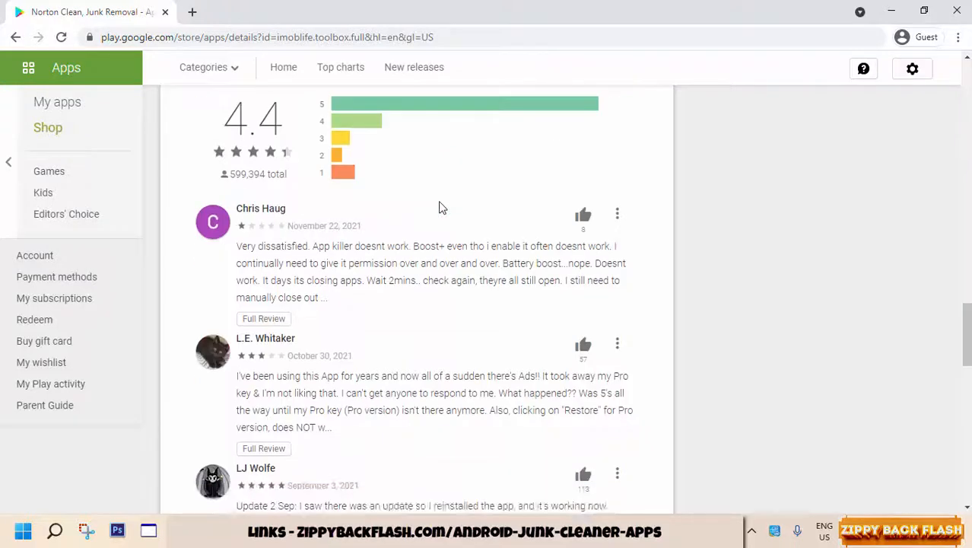
{"action": "scroll", "scroll_direction": "down", "scroll_amount": 3}
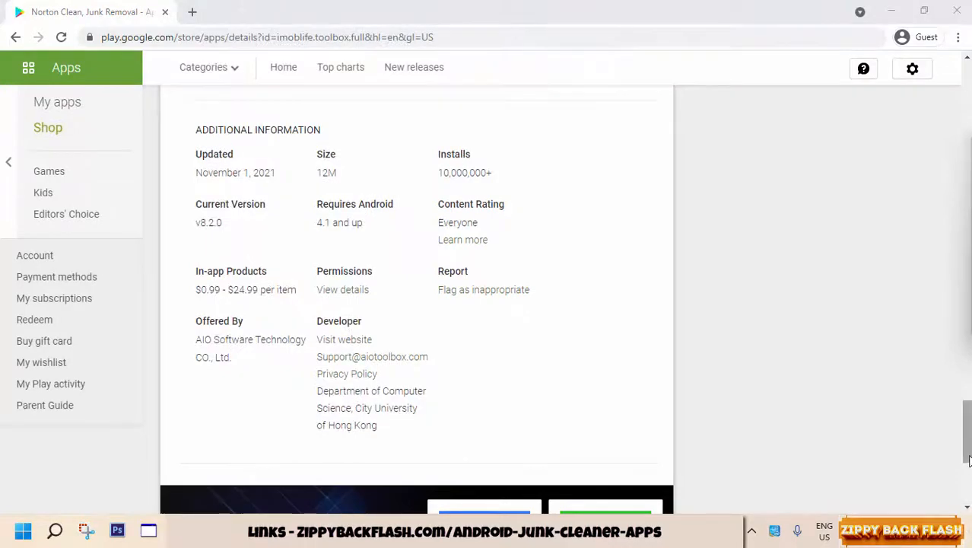
{"action": "scroll", "scroll_direction": "up", "scroll_amount": 3}
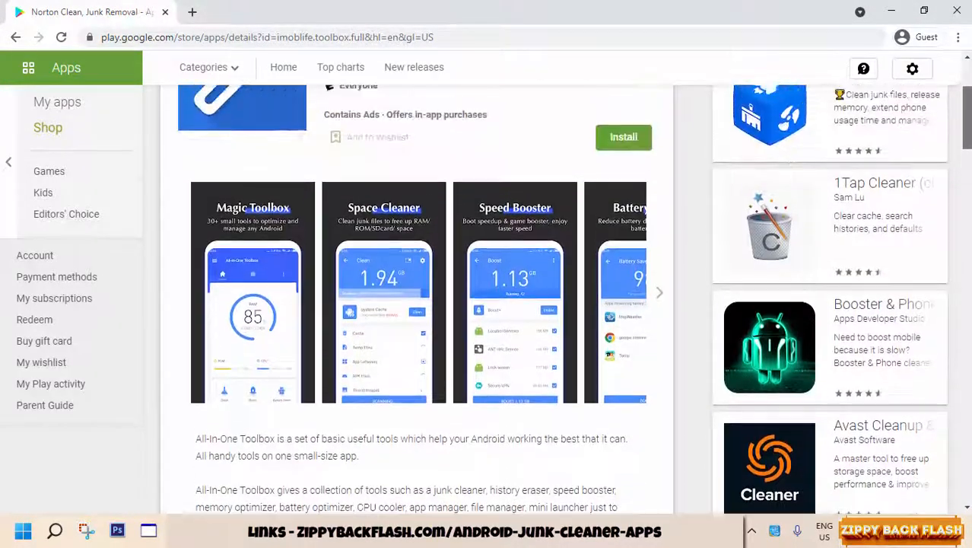
{"action": "scroll", "scroll_direction": "down", "scroll_amount": 3}
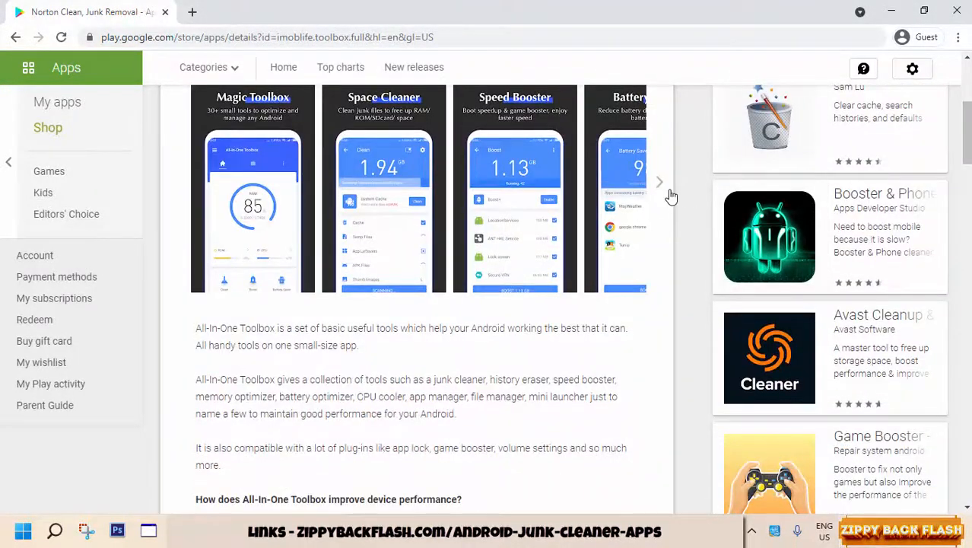
{"action": "left_click", "coordinate": [659, 183]}
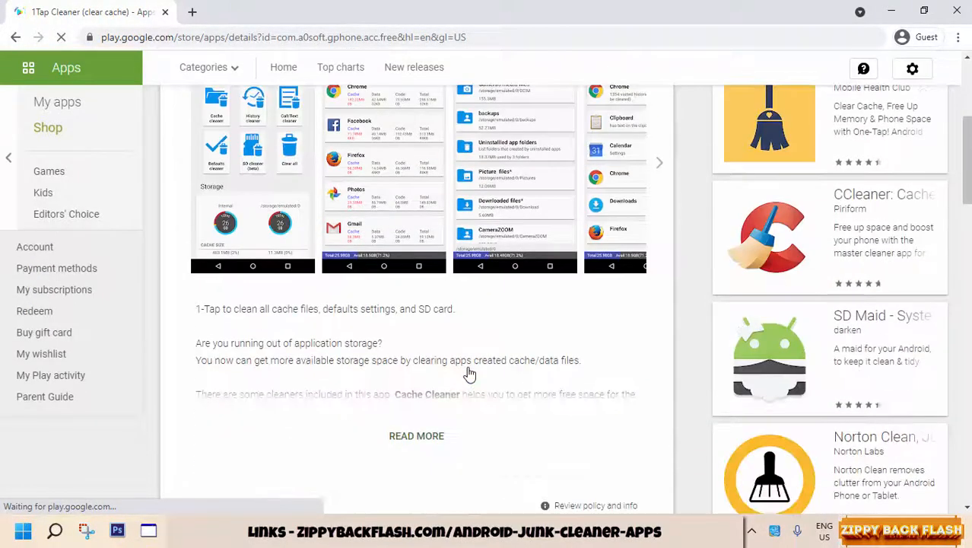
Step: Read down 1Tap Cleaner's description, feature list and reviews to the end
{"action": "scroll", "scroll_direction": "down", "scroll_amount": 3}
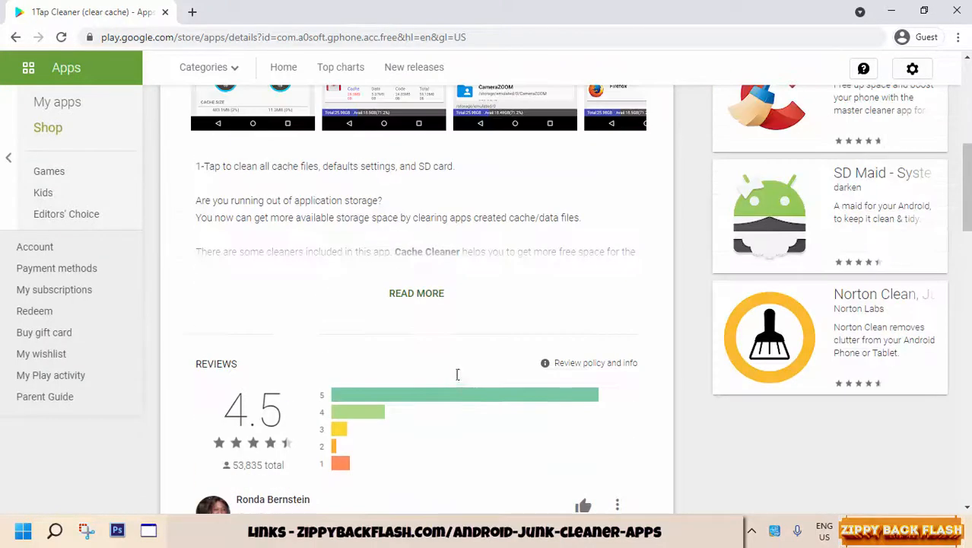
{"action": "scroll", "scroll_direction": "down", "scroll_amount": 3}
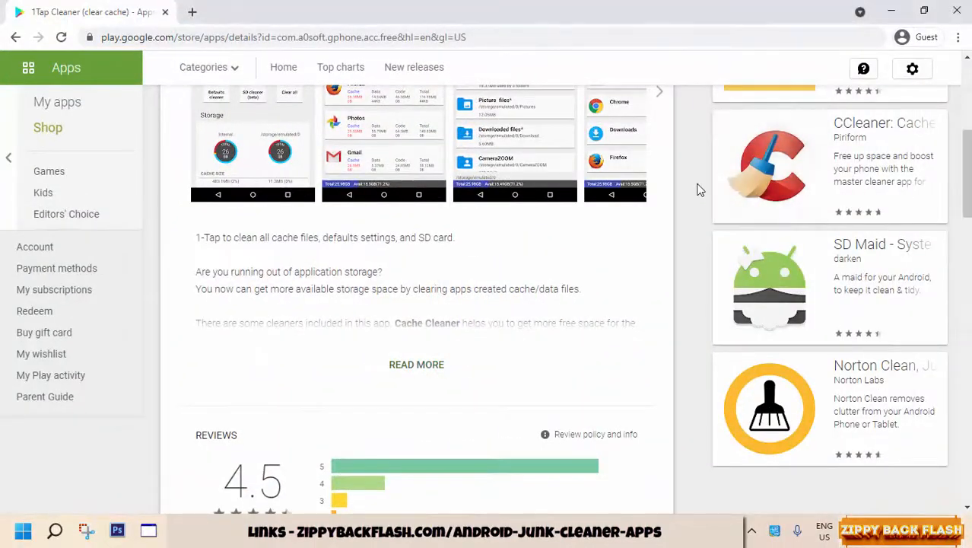
{"action": "mouse_move", "coordinate": [659, 231]}
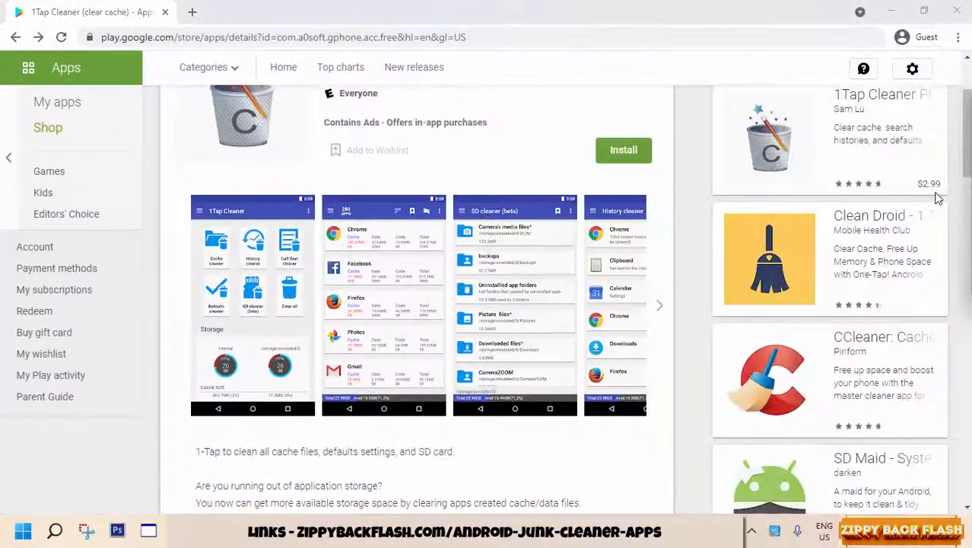
{"action": "scroll", "scroll_direction": "down", "scroll_amount": 3}
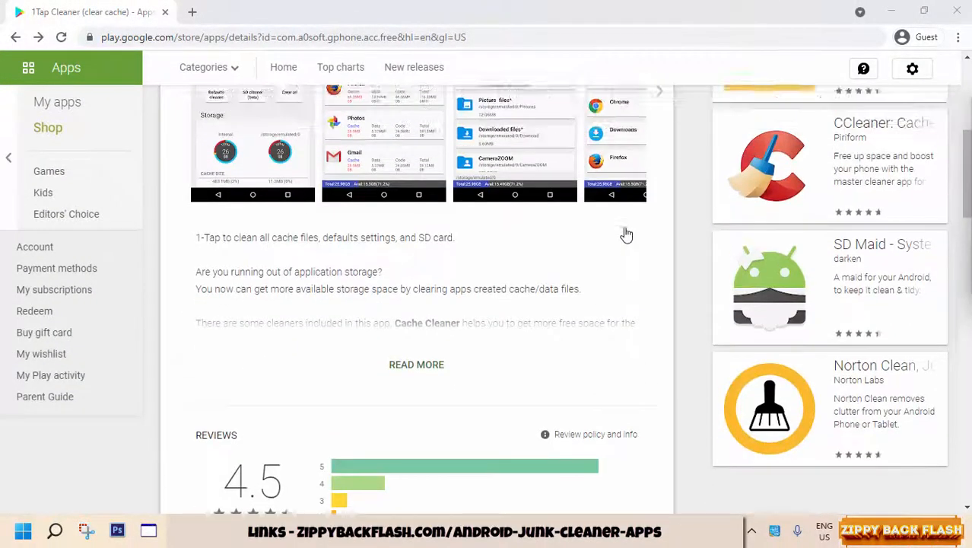
{"action": "scroll", "scroll_direction": "down", "scroll_amount": 3}
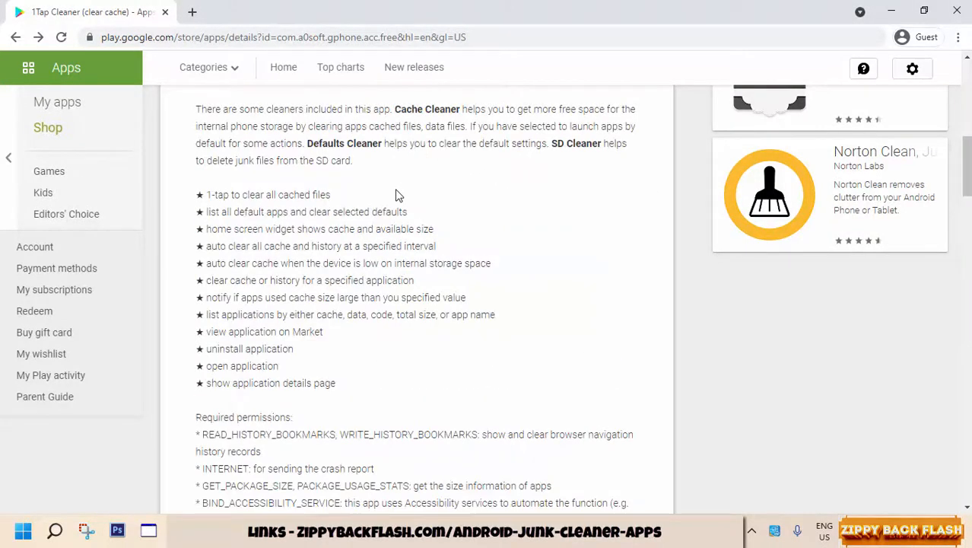
{"action": "left_click_drag", "start_coordinate": [197, 195], "coordinate": [393, 313]}
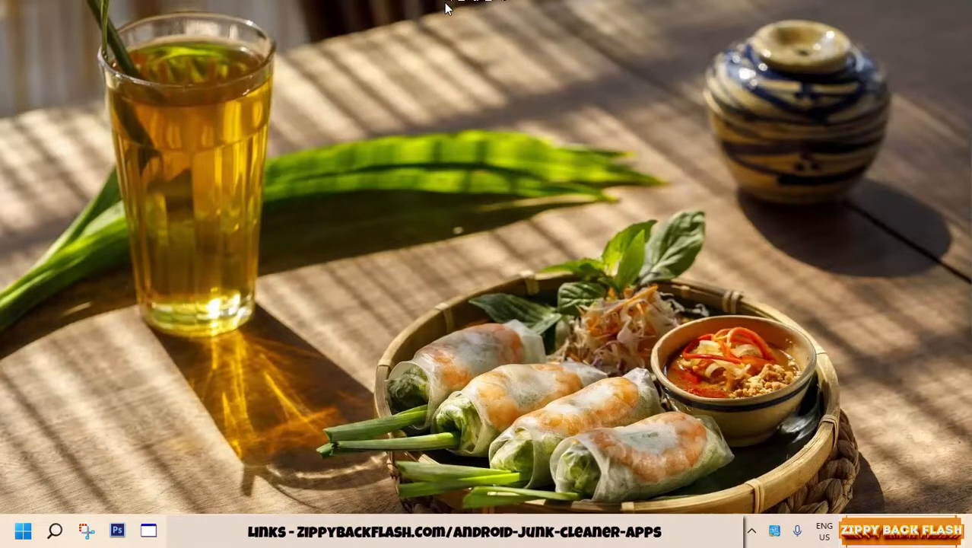
{"action": "mouse_move", "coordinate": [460, 171]}
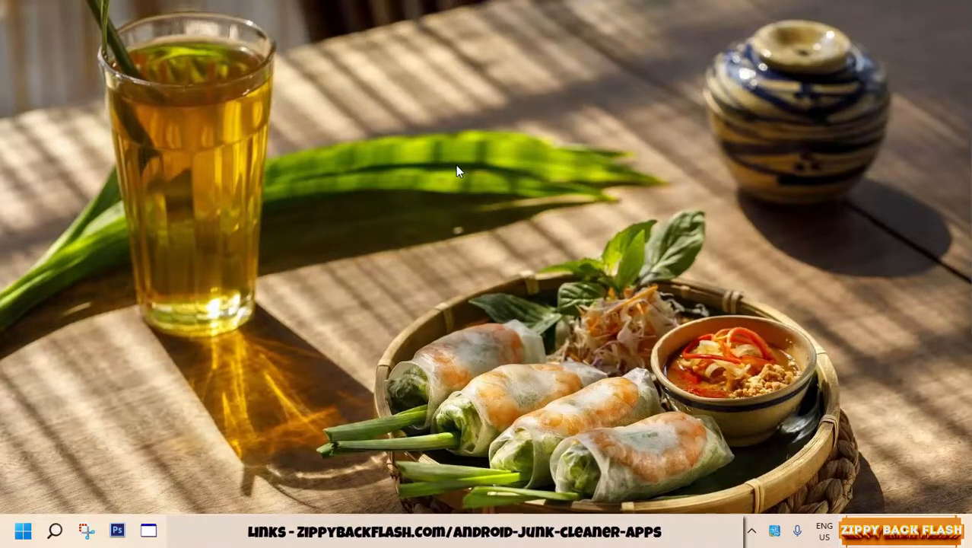
{"action": "mouse_move", "coordinate": [490, 207]}
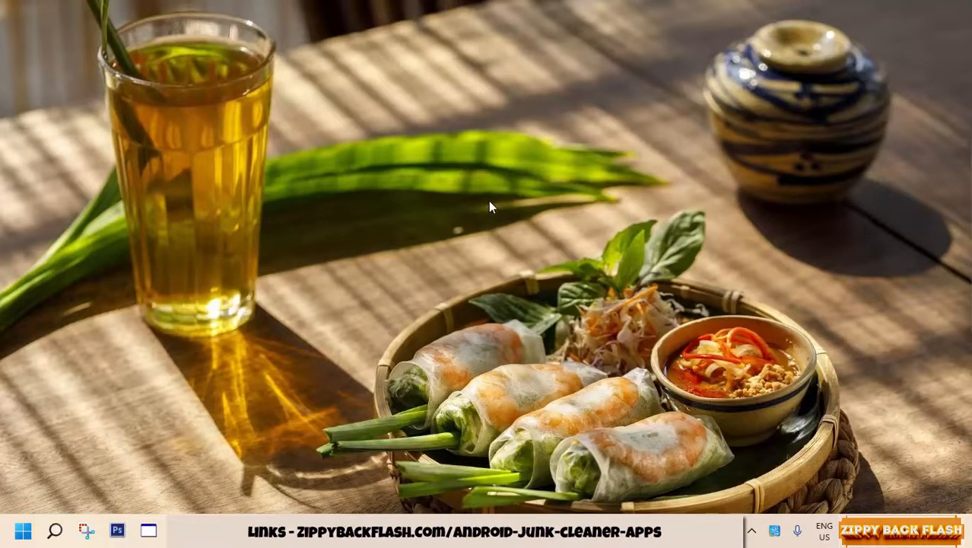